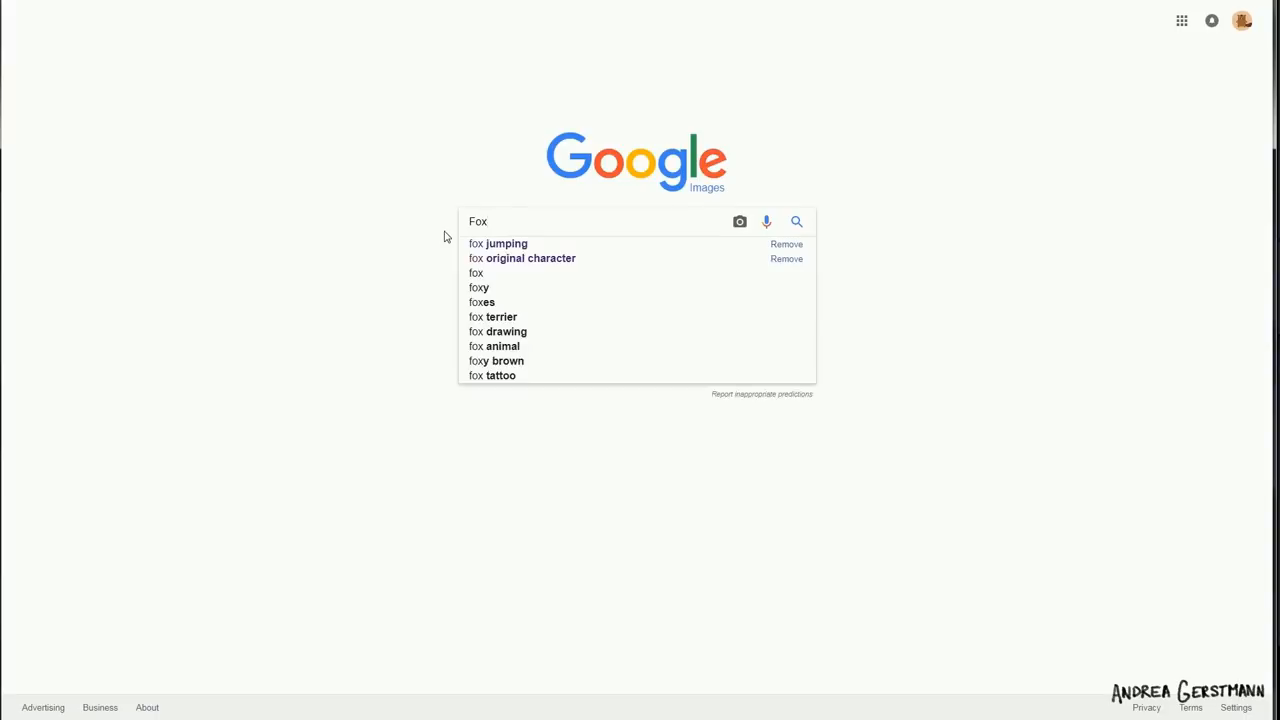
Search Google Images for "Fox" and preview one of the fox photos larger
left_click(796, 220)
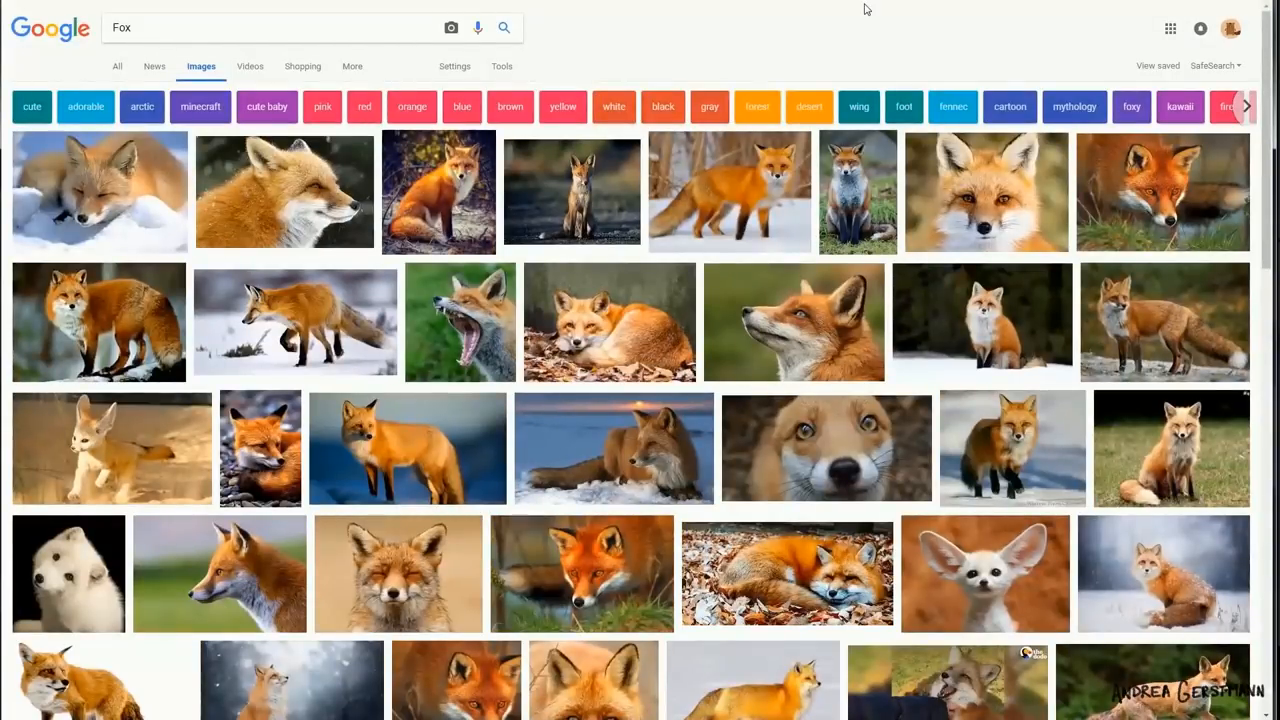
left_click(438, 192)
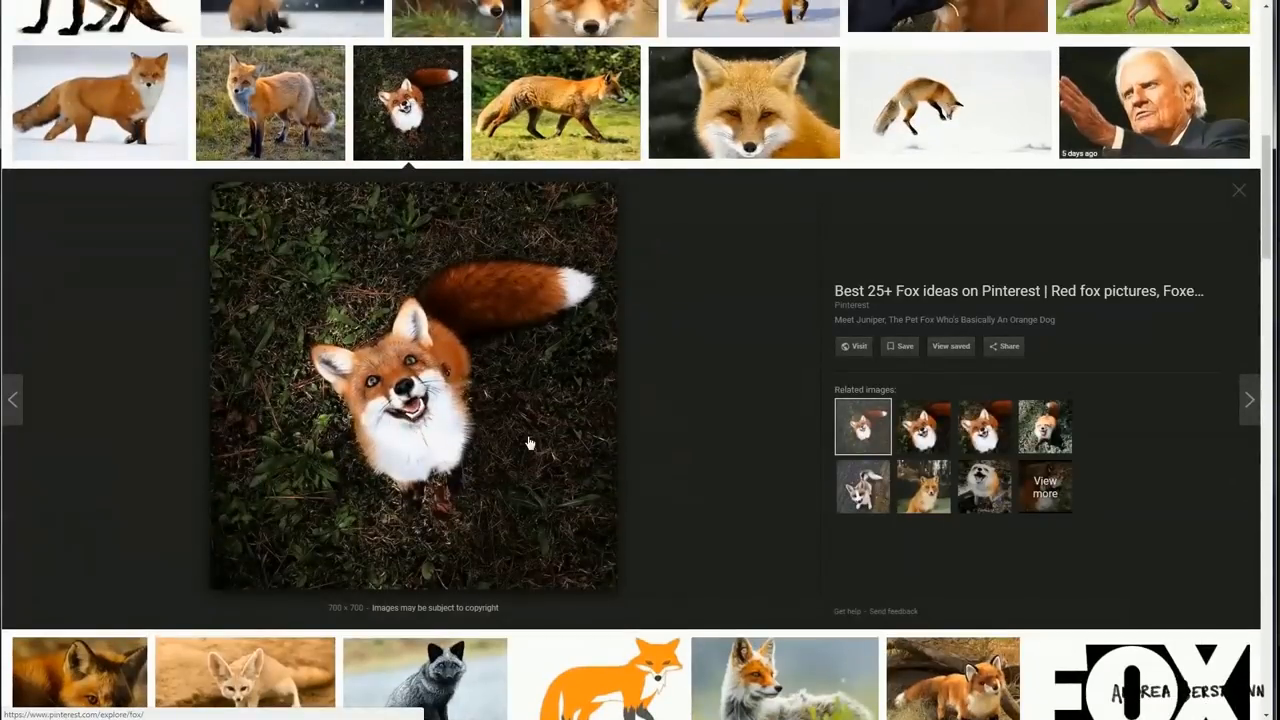
scroll("up", 3)
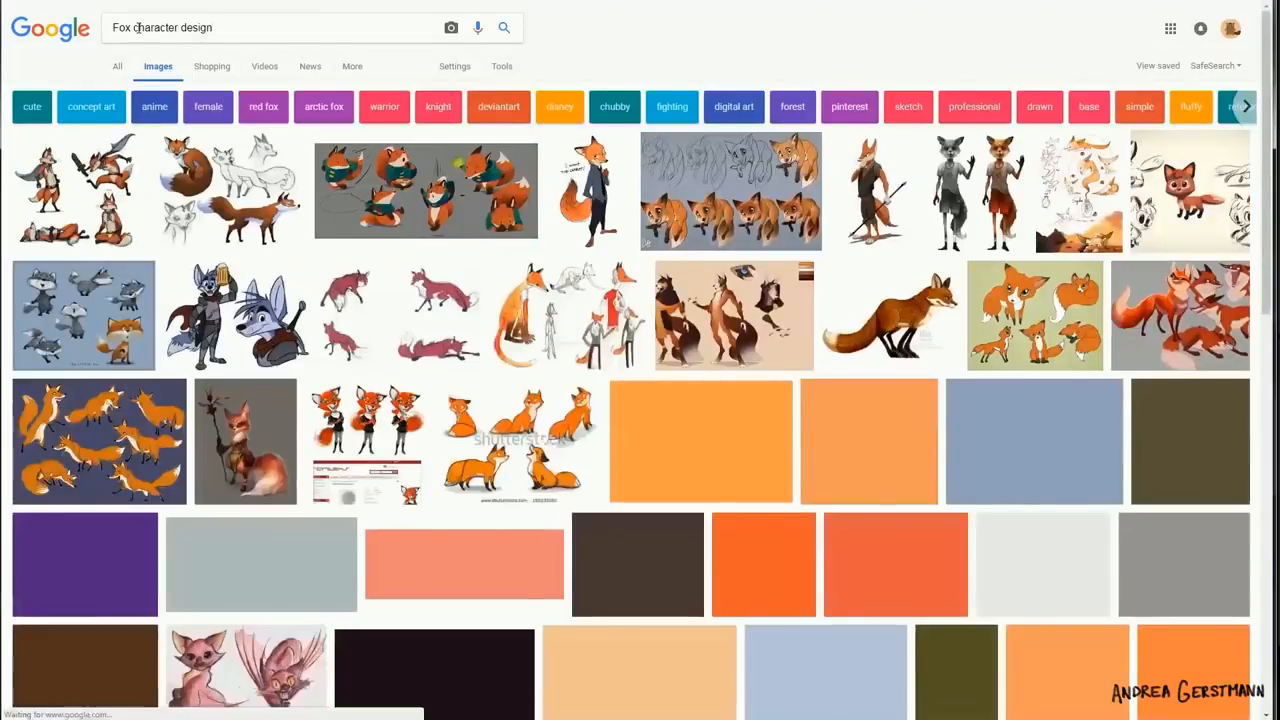
Preview a couple of fox character design sketch sheets from the results
left_click(424, 190)
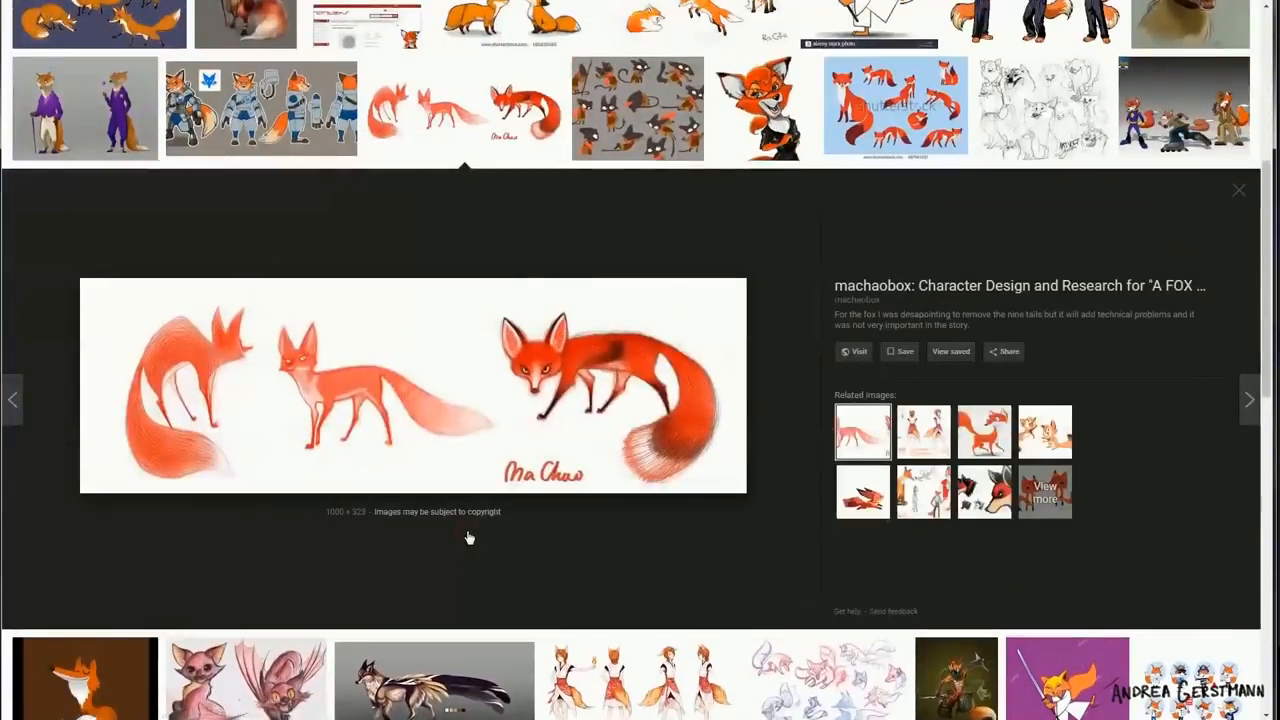
scroll("down", 3)
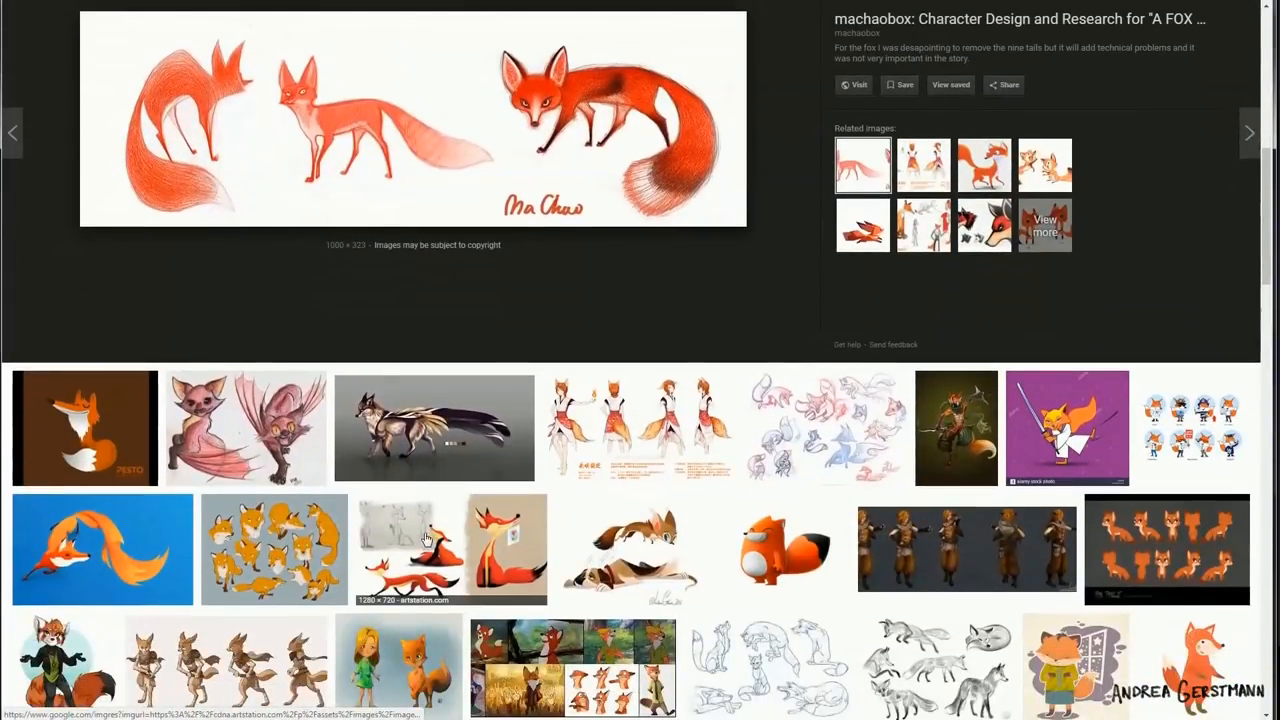
left_click(1168, 550)
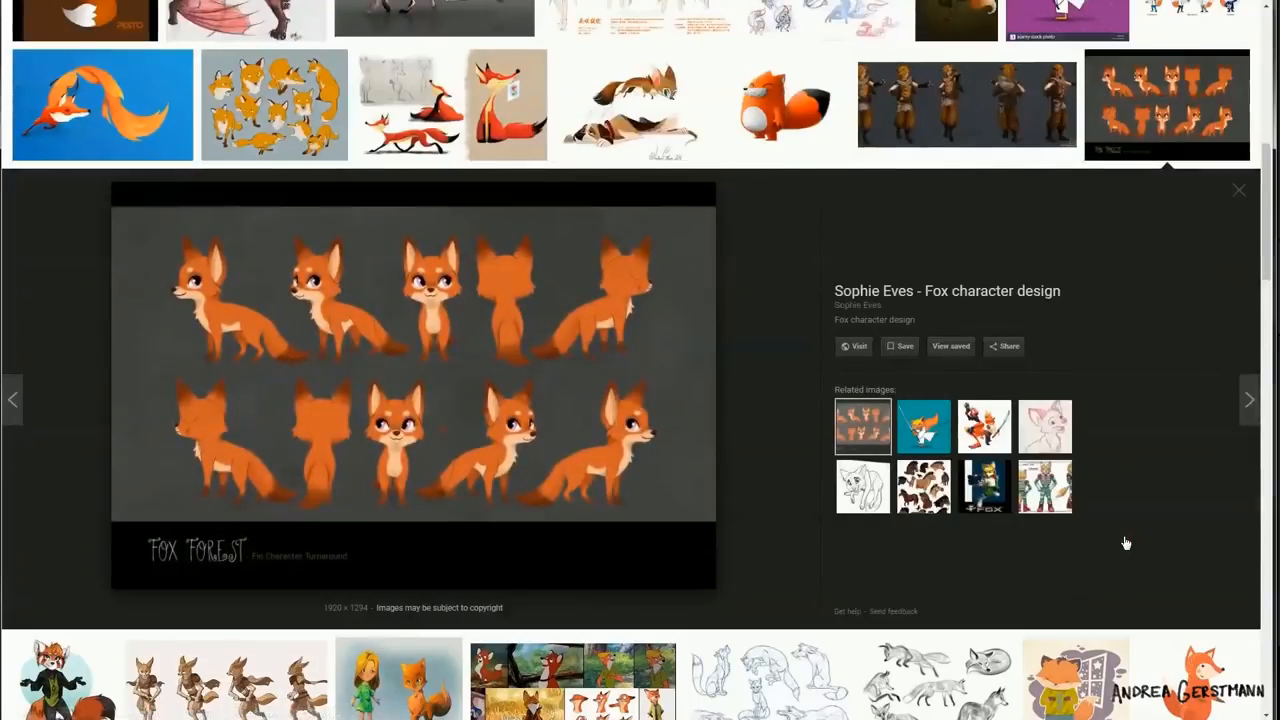
Change the query to "fox original character" and browse the new results
left_click(1238, 190)
type("fox original char")
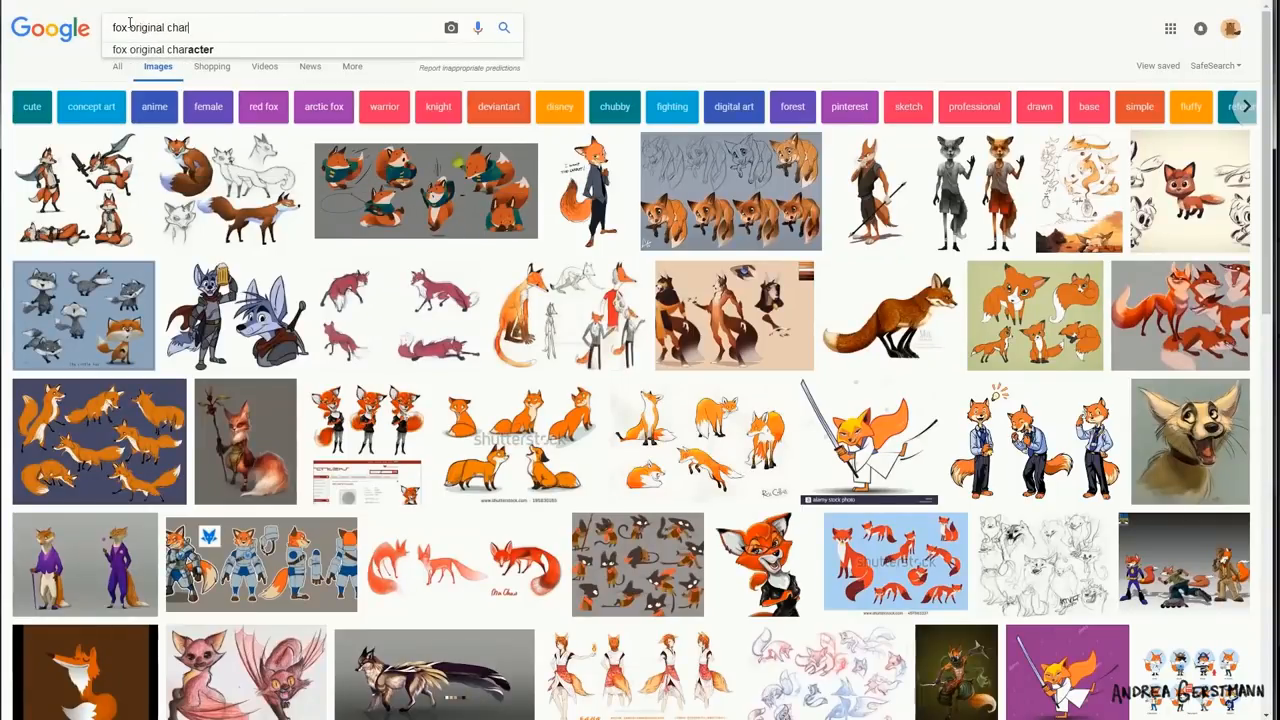
key("Return")
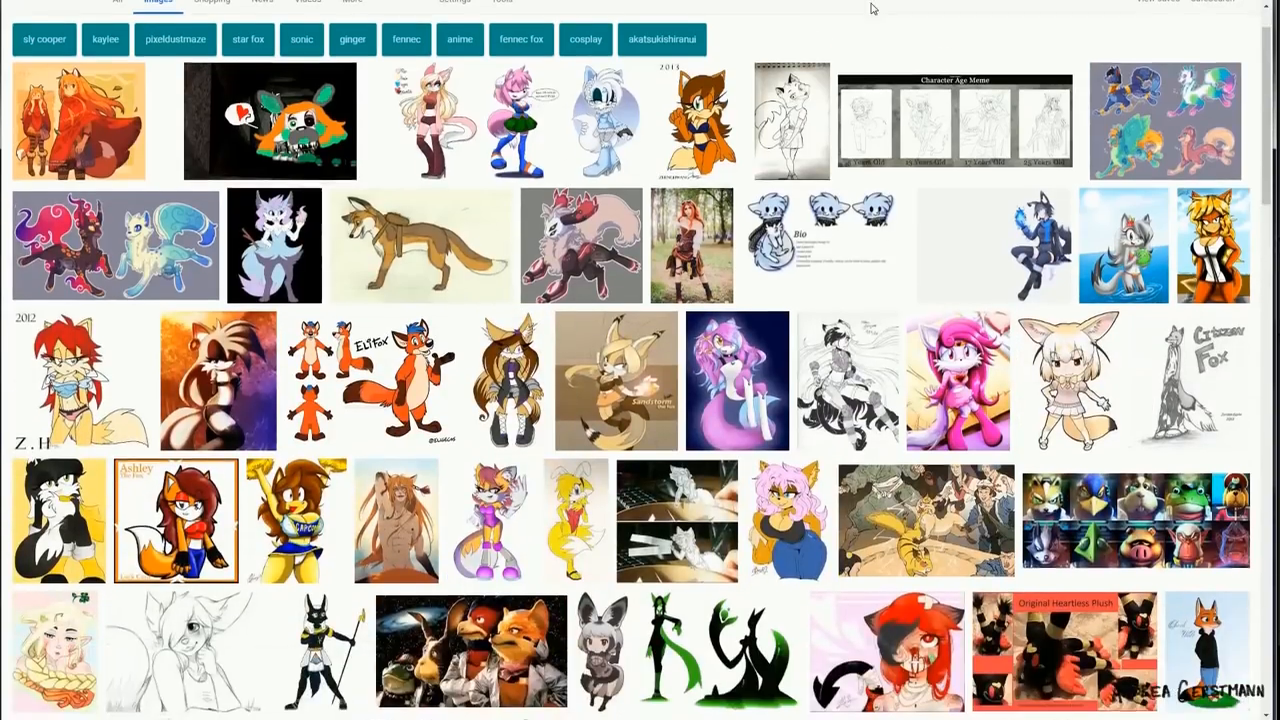
scroll("down", 3)
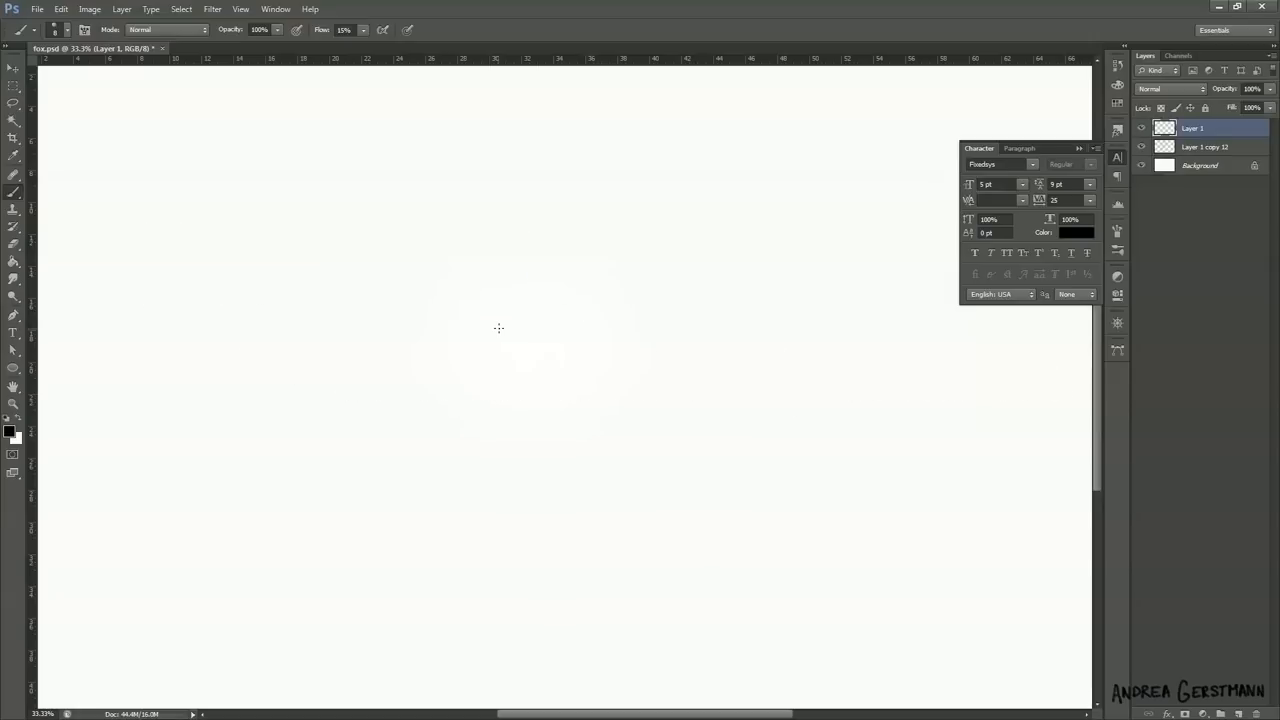
type("Tricks!")
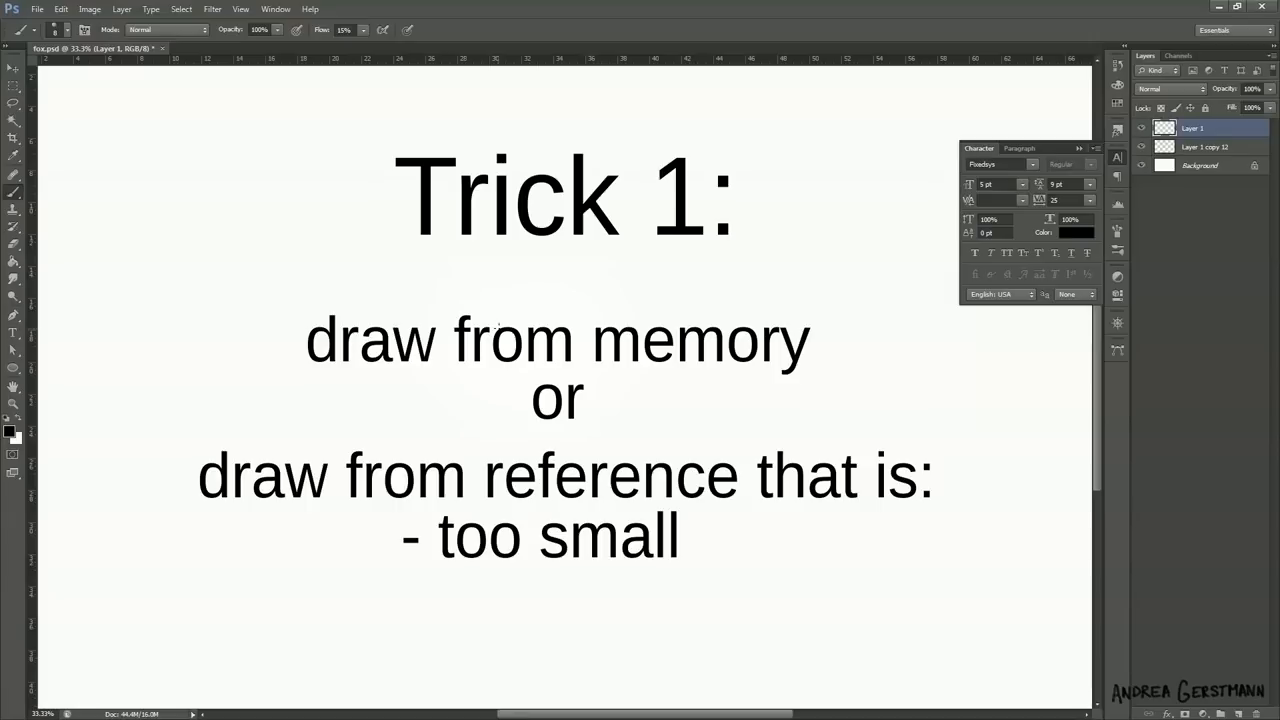
type("- too far")
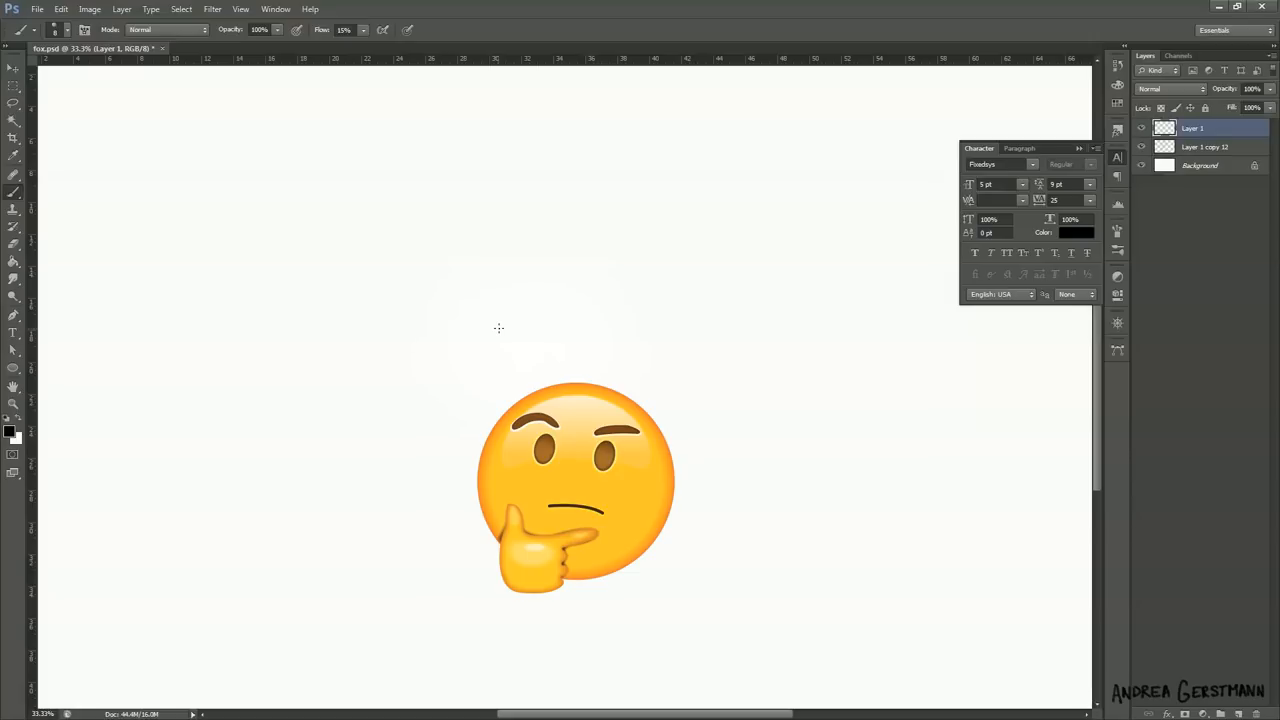
left_click_drag(576, 488, 576, 680)
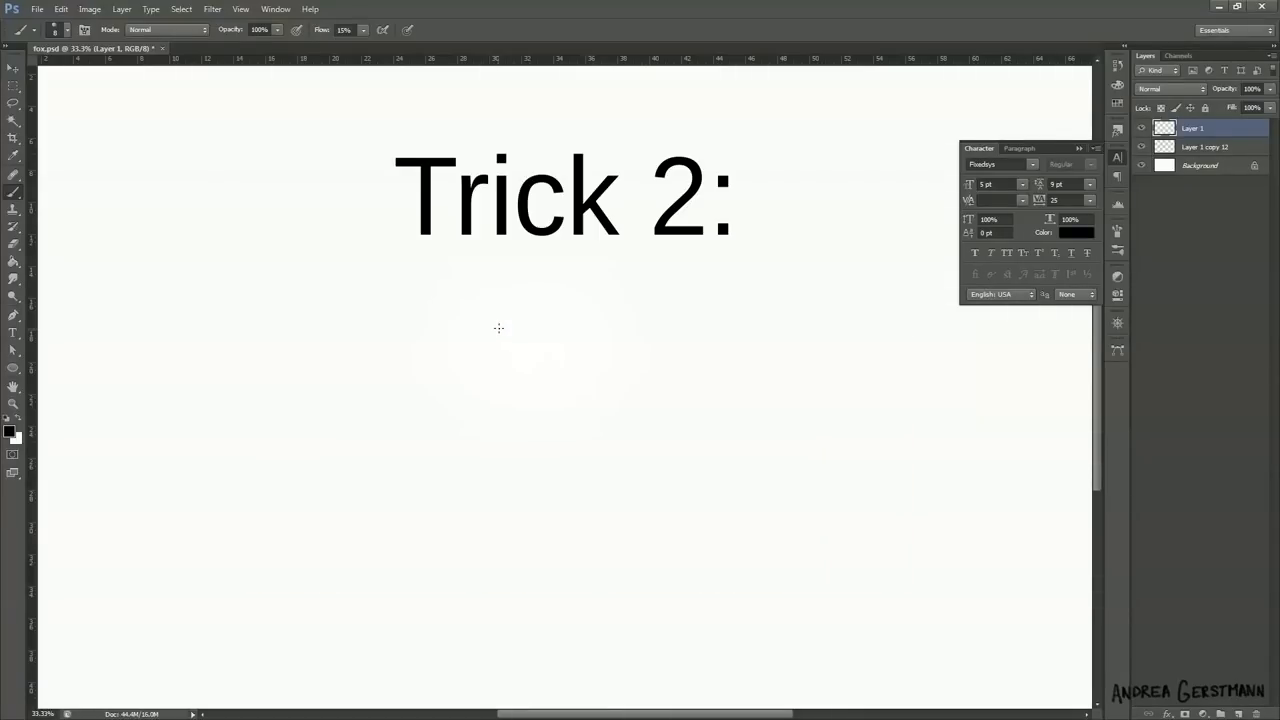
Note the "tiny sketches" trick before sketching small on the blank canvas
type("tiny sketches")
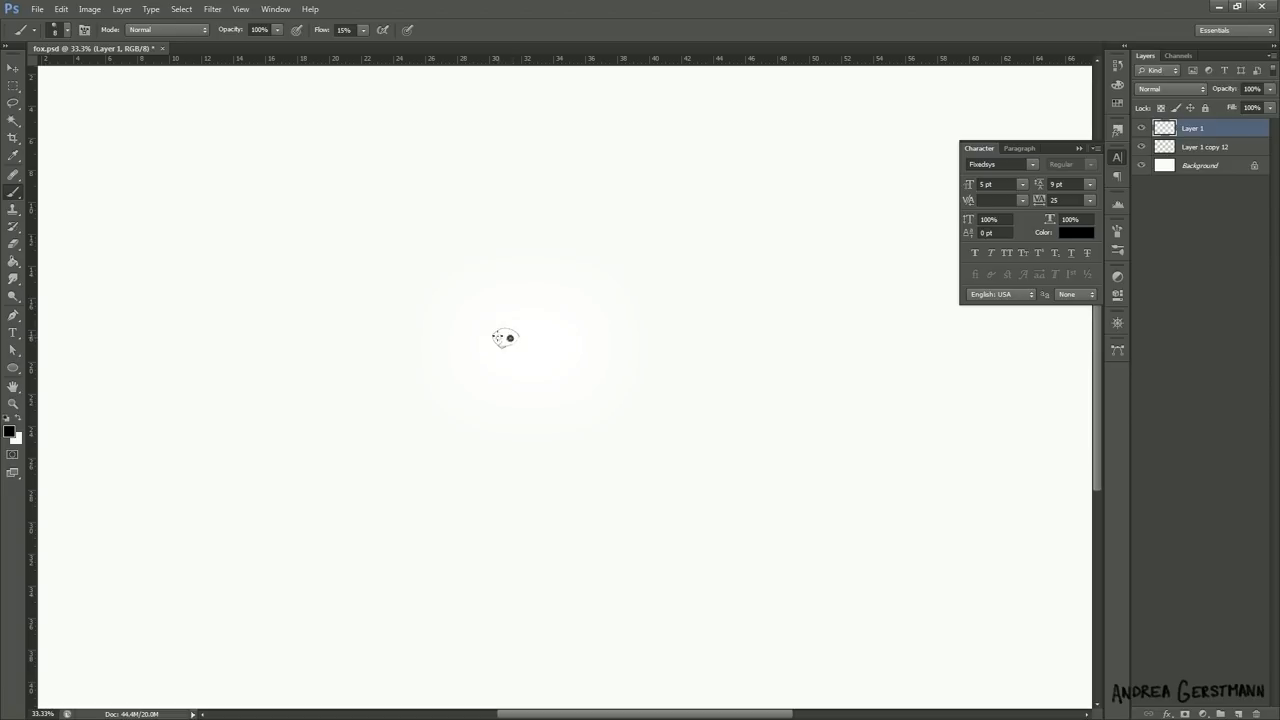
mouse_move(504, 336)
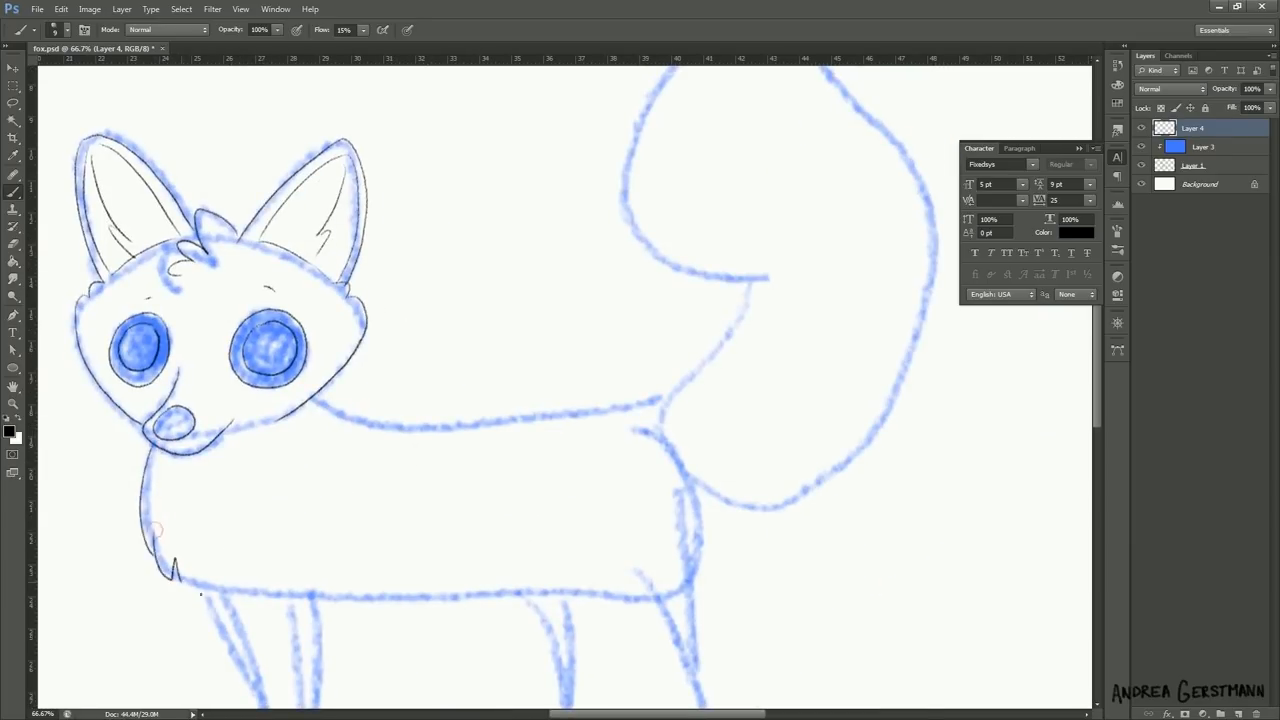
Ink the fox's body outline, then its legs and feet, over the blue sketch
left_click_drag(320, 400, 644, 410)
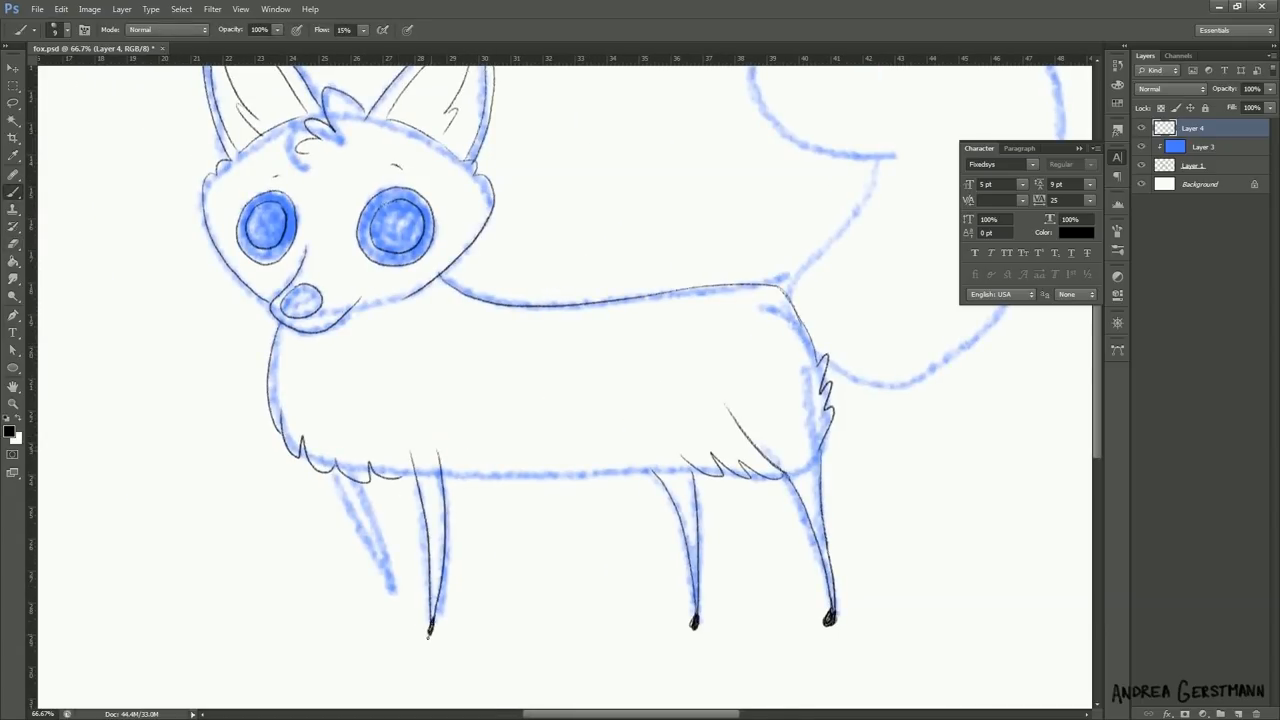
left_click_drag(630, 496, 730, 684)
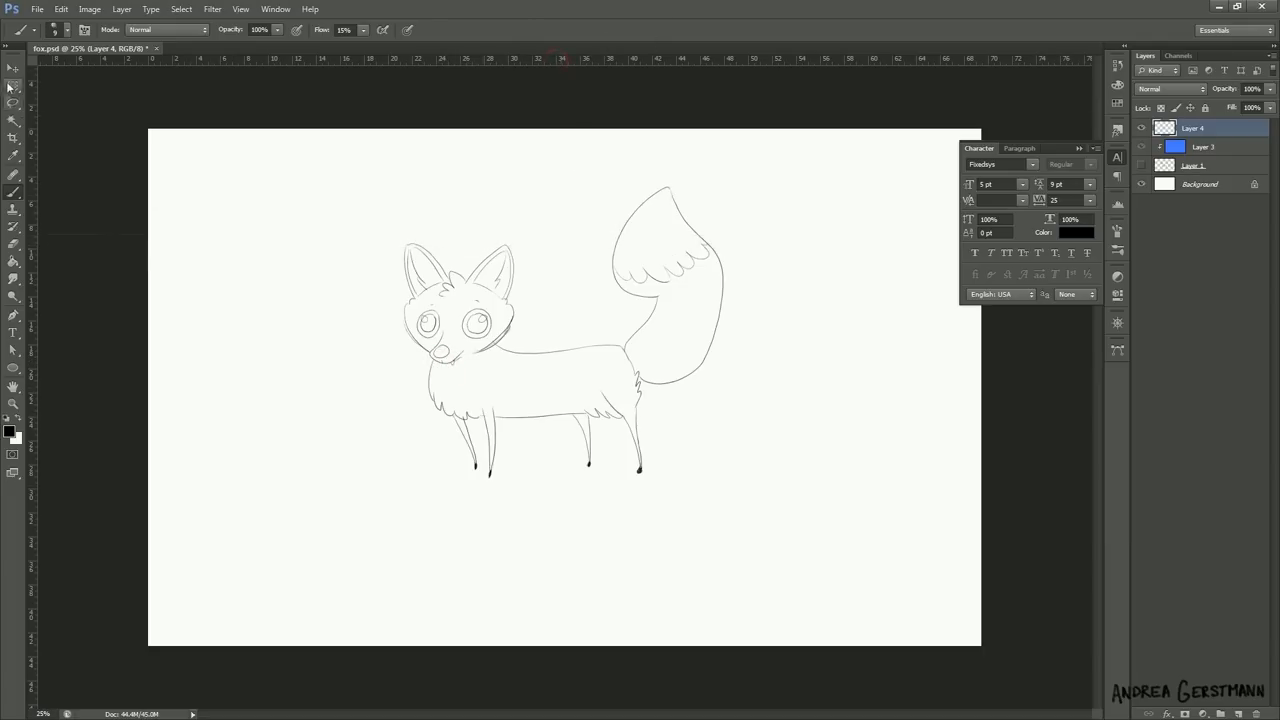
Lasso the fox's head and scale it up with Free Transform
left_click_drag(376, 222, 528, 310)
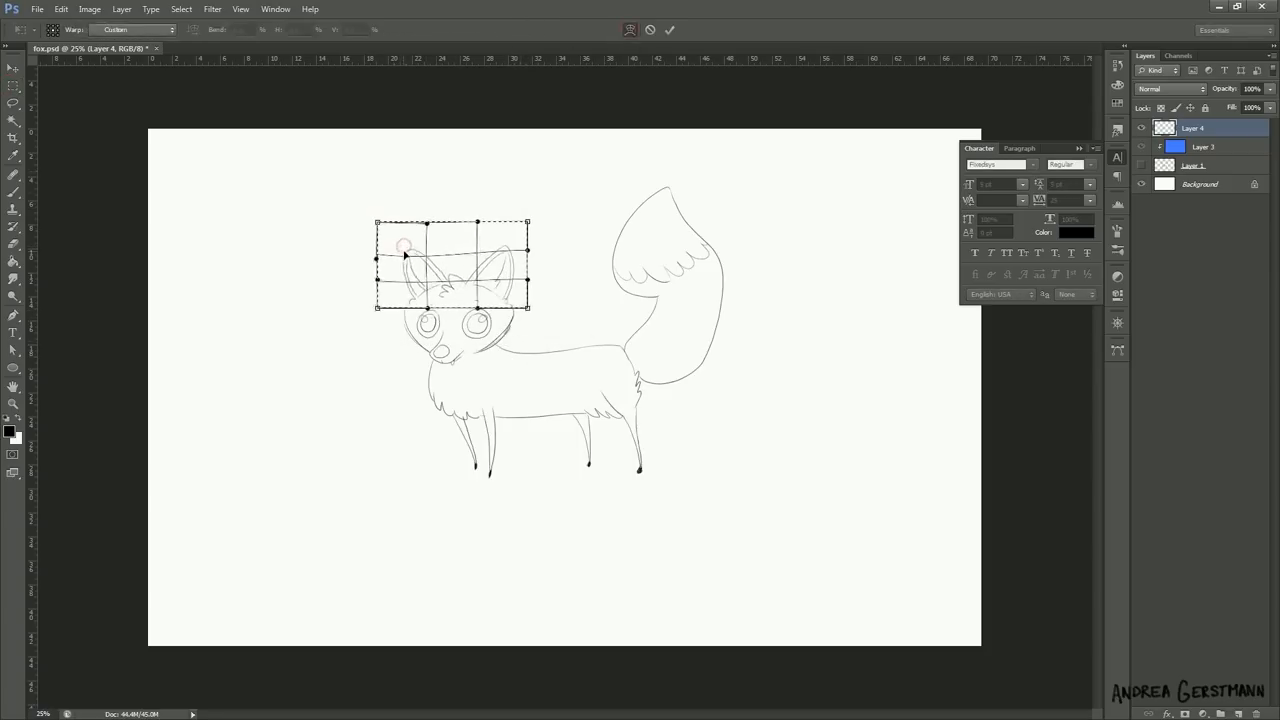
left_click(668, 30)
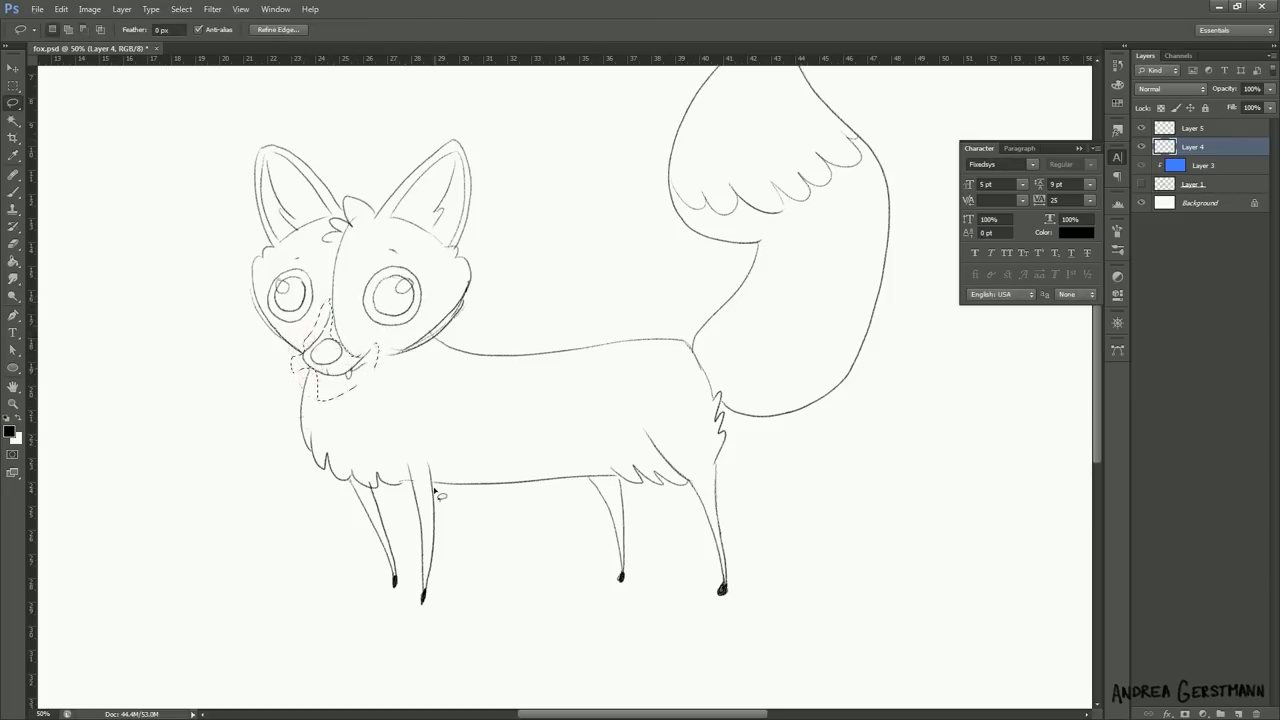
Clear the stray cheek lines, fade the drawing to a blue guide, and begin a fresh ink stroke beside the head
key("ctrl+t")
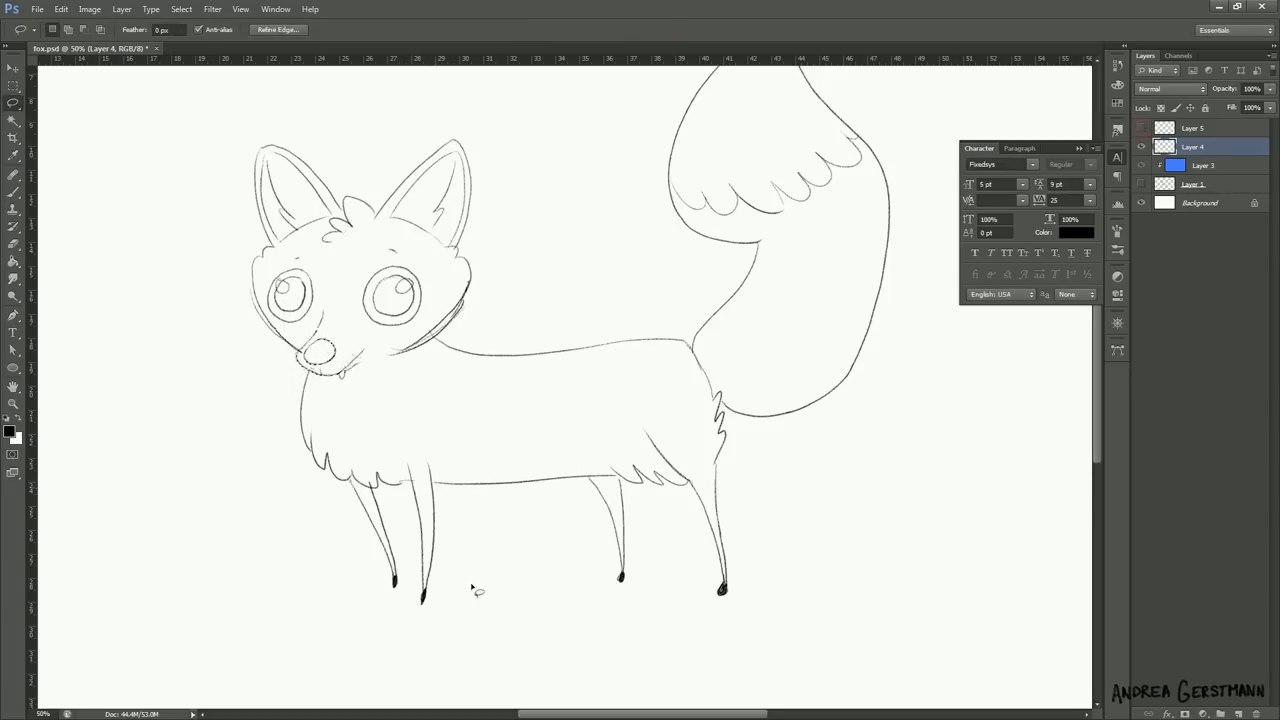
left_click(14, 166)
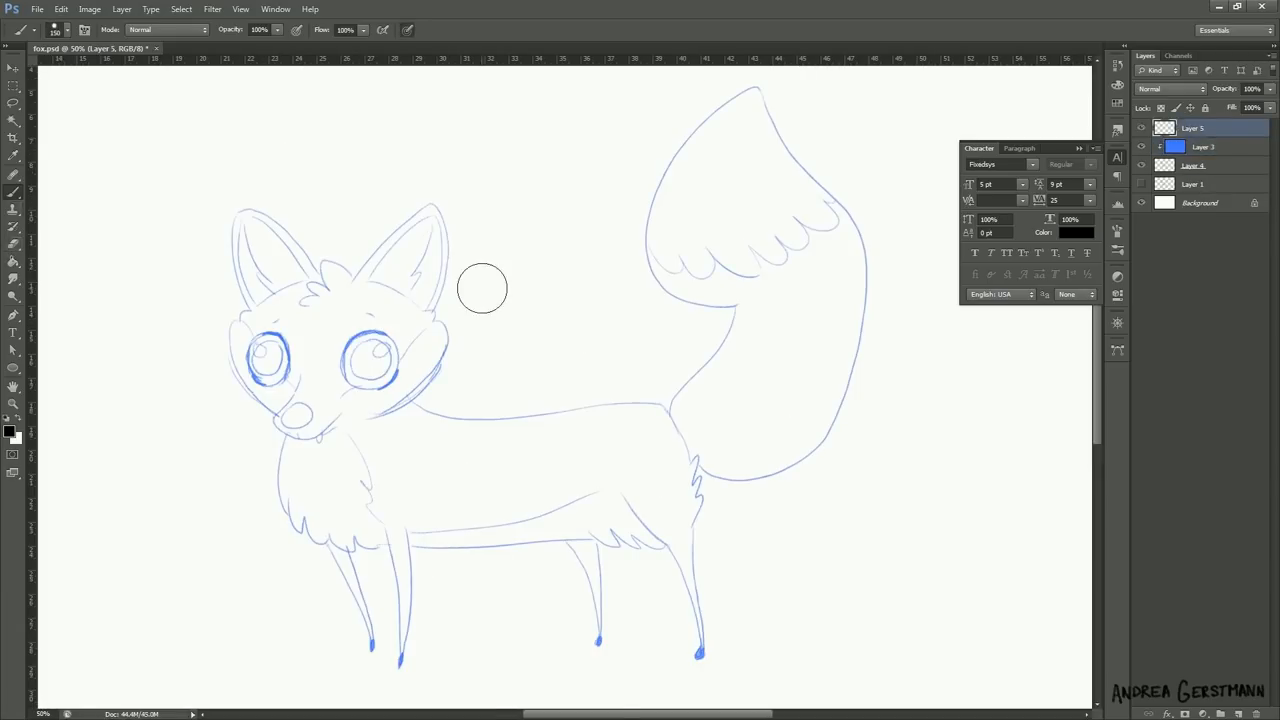
left_click_drag(504, 230, 472, 322)
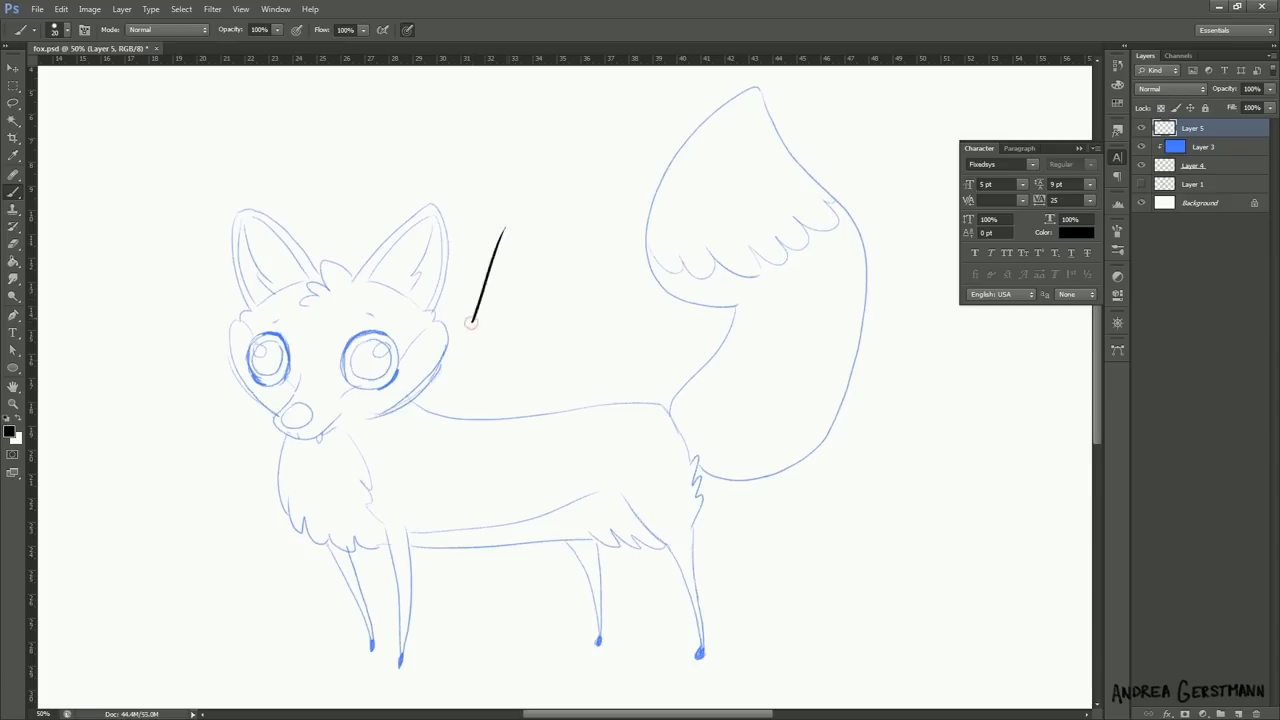